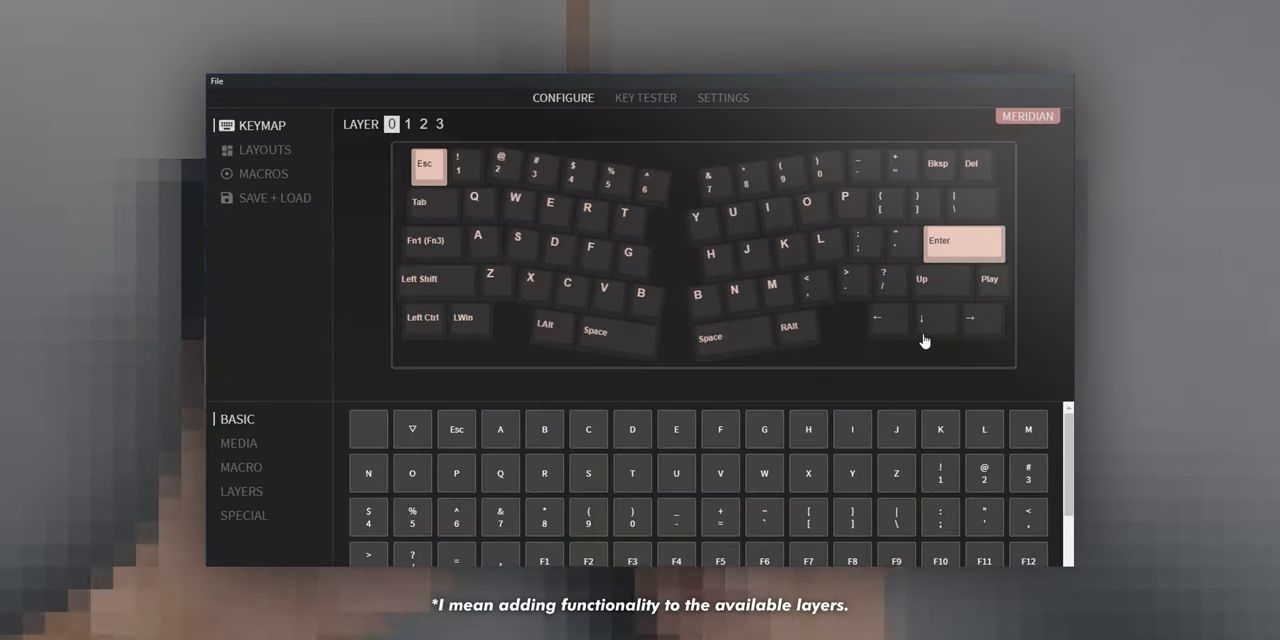
mouse_move(948, 292)
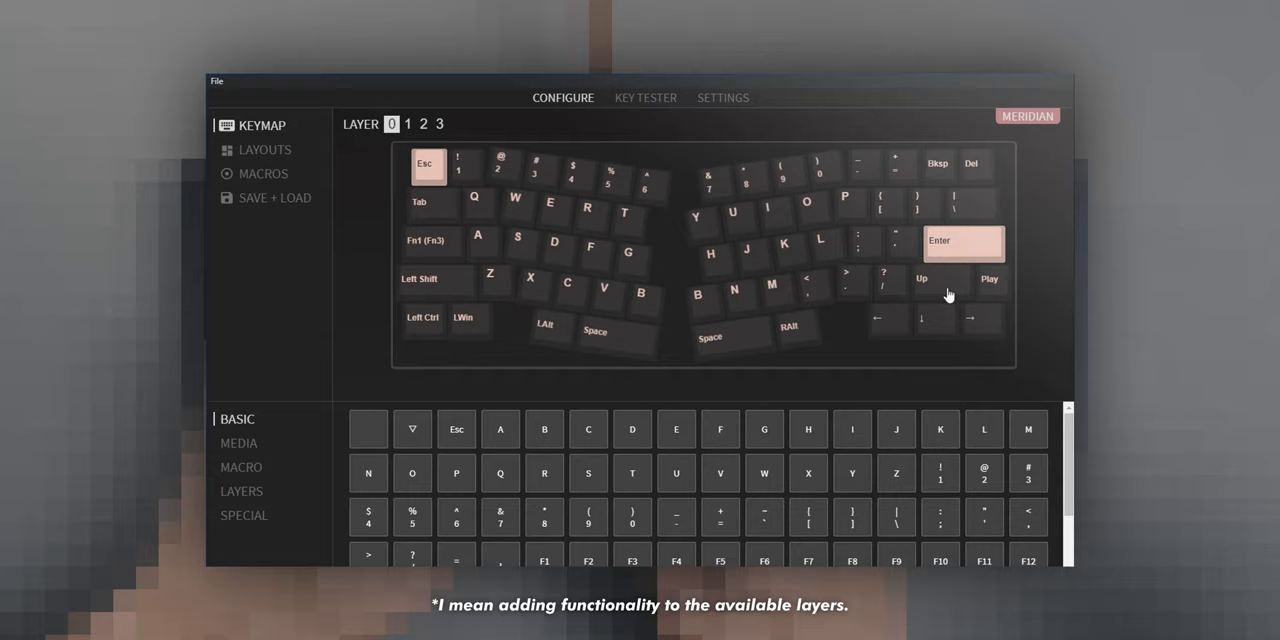
mouse_move(952, 344)
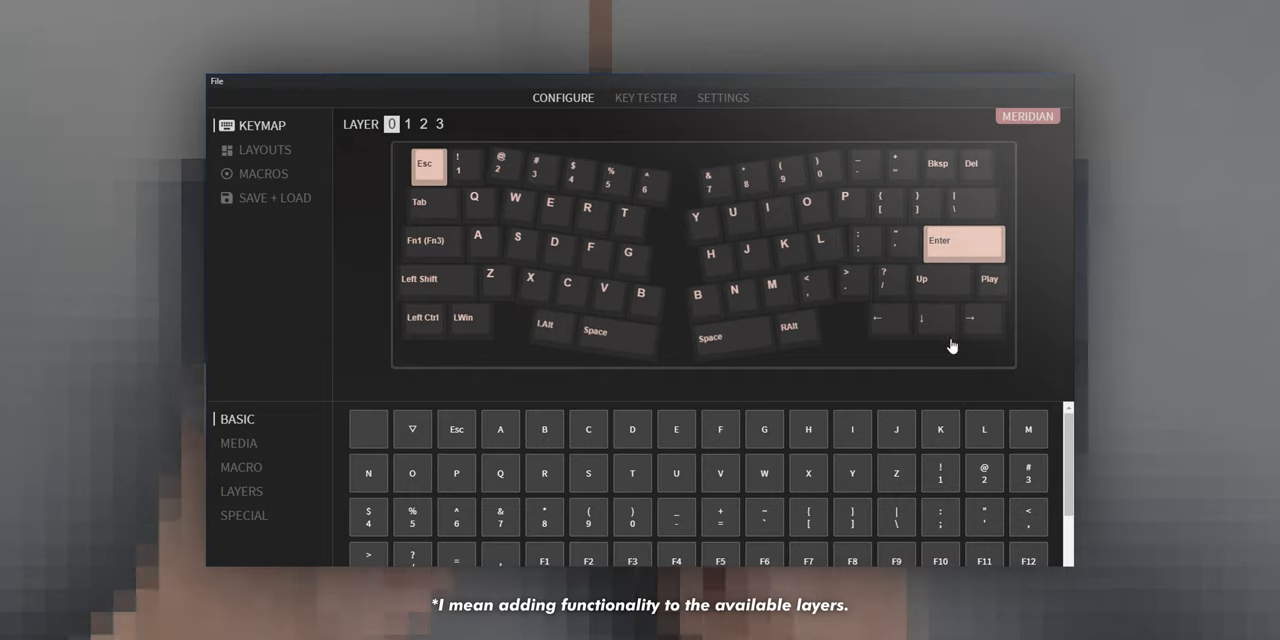
Step: View the transparent upper layer, the empty Macros list, and the Meridian's Backspace and Right Shift layout options
click(424, 124)
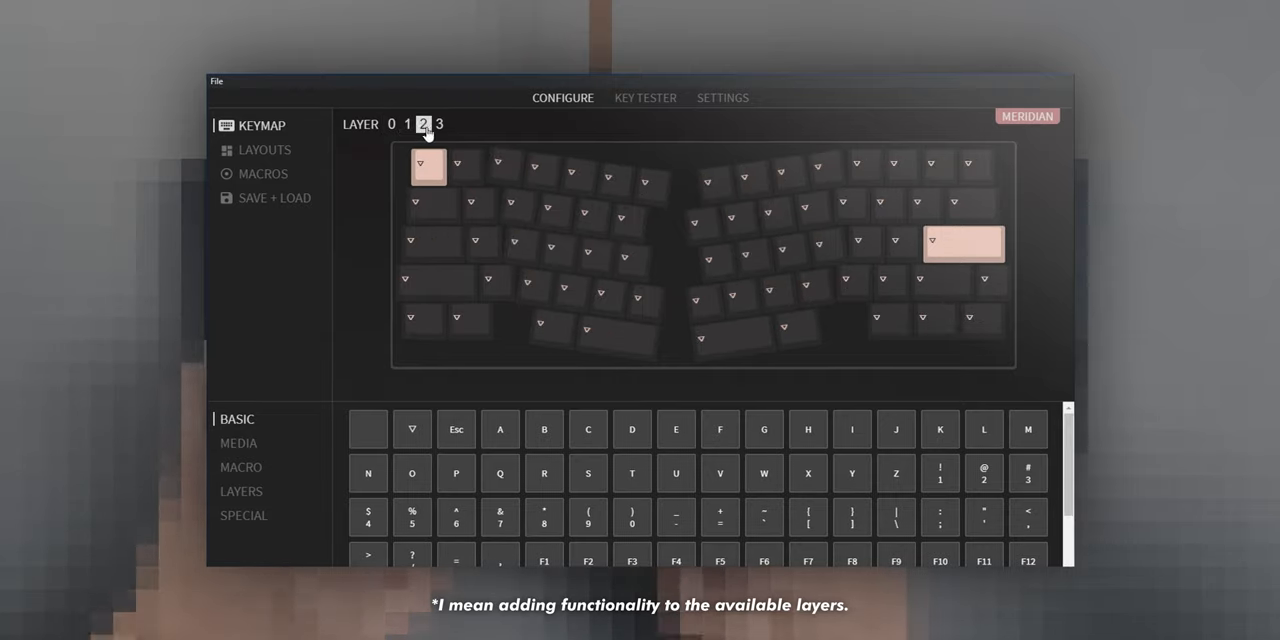
click(264, 172)
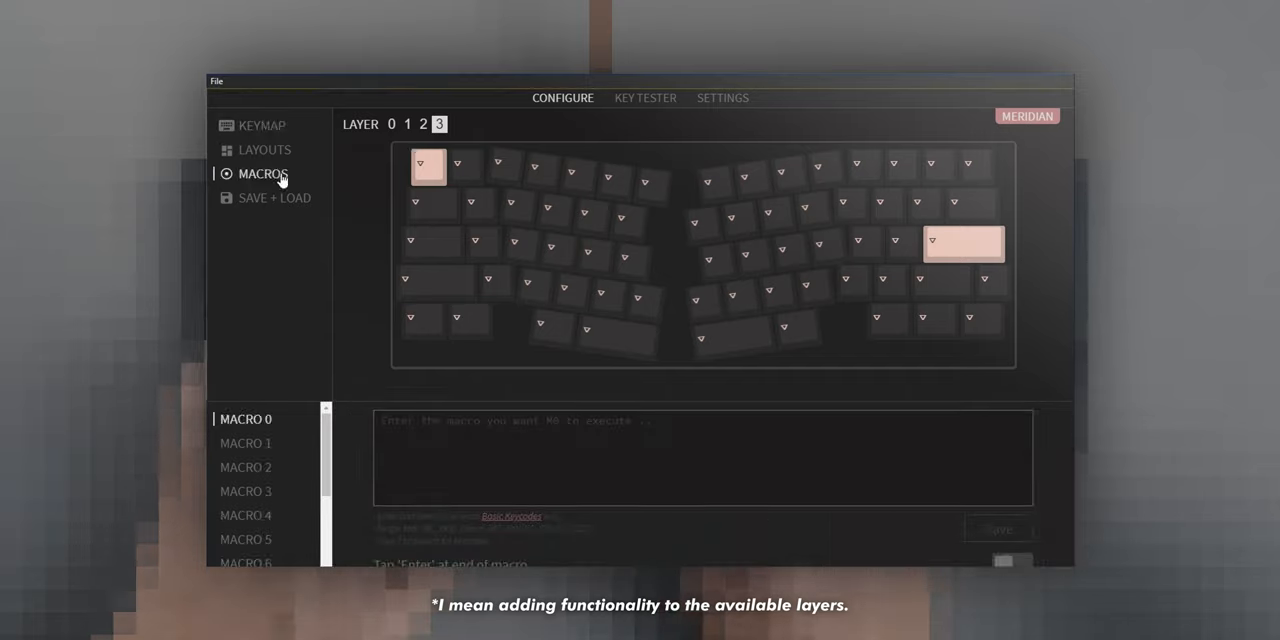
scroll(down, 3)
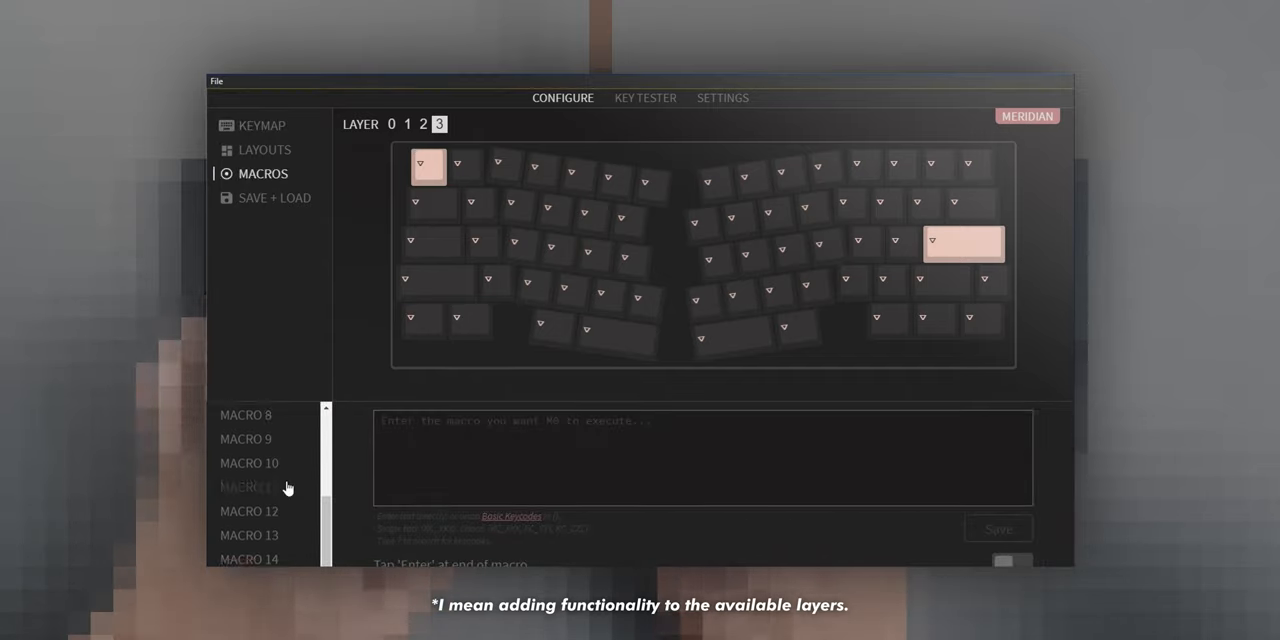
click(264, 148)
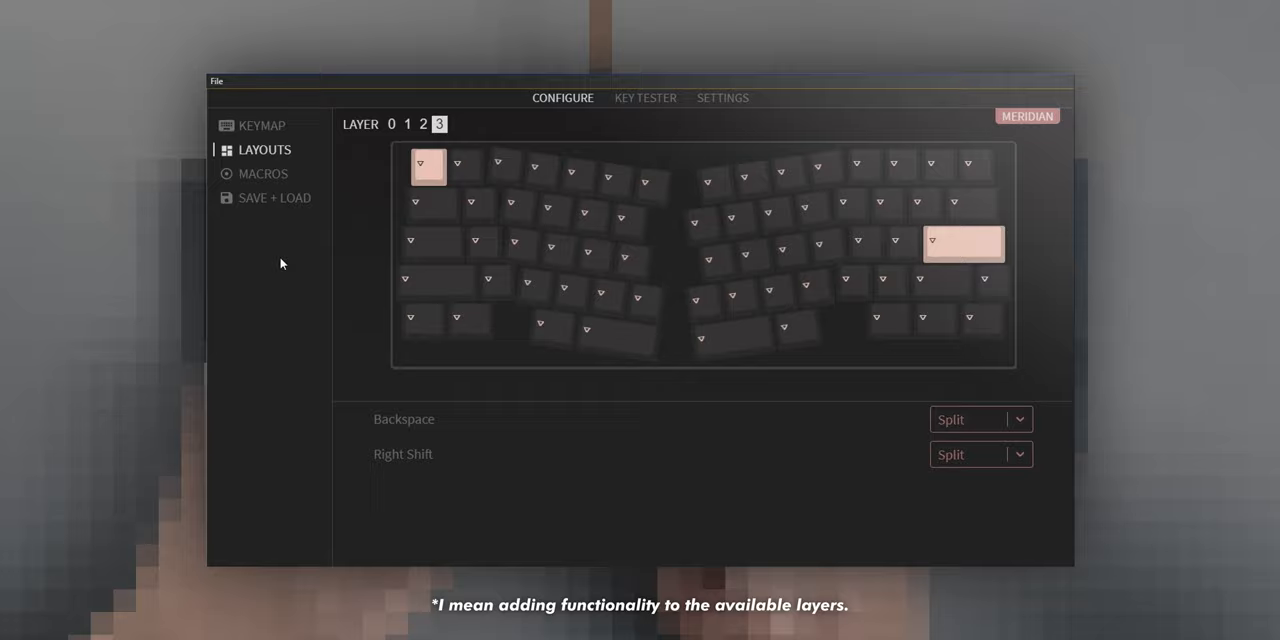
mouse_move(264, 124)
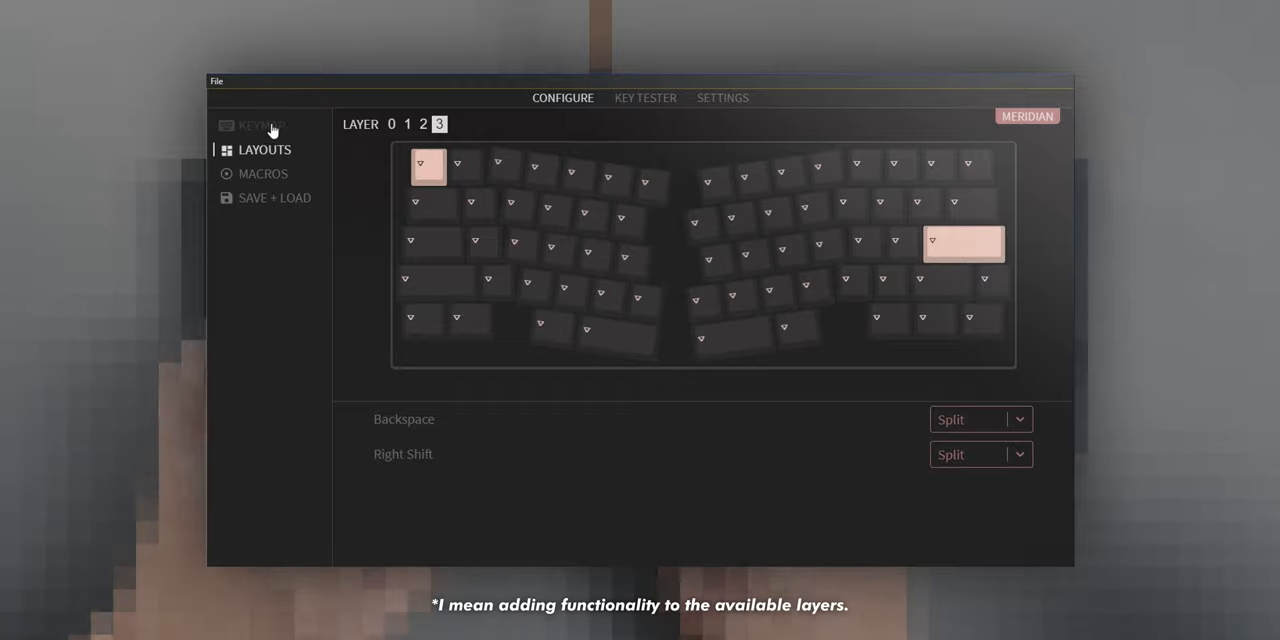